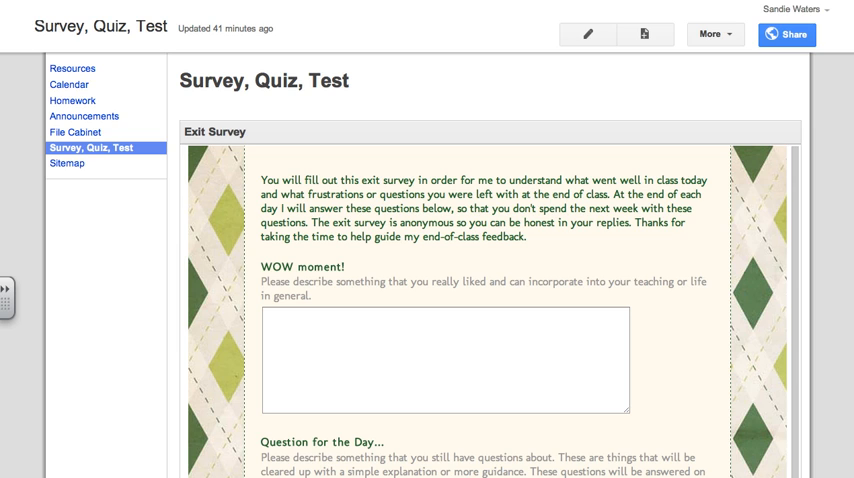
{"action": "mouse_move", "coordinate": [716, 80]}
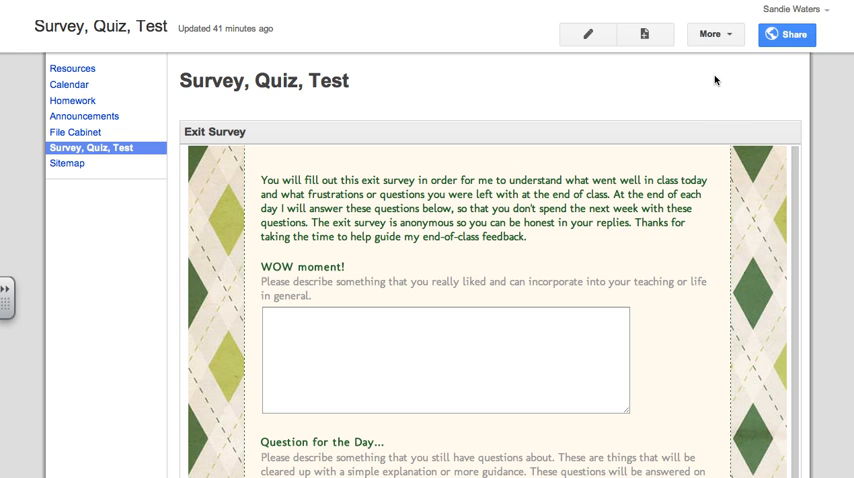
- Open Manage site for Doc Waters Test Site from the More menu
{"action": "left_click", "coordinate": [714, 34]}
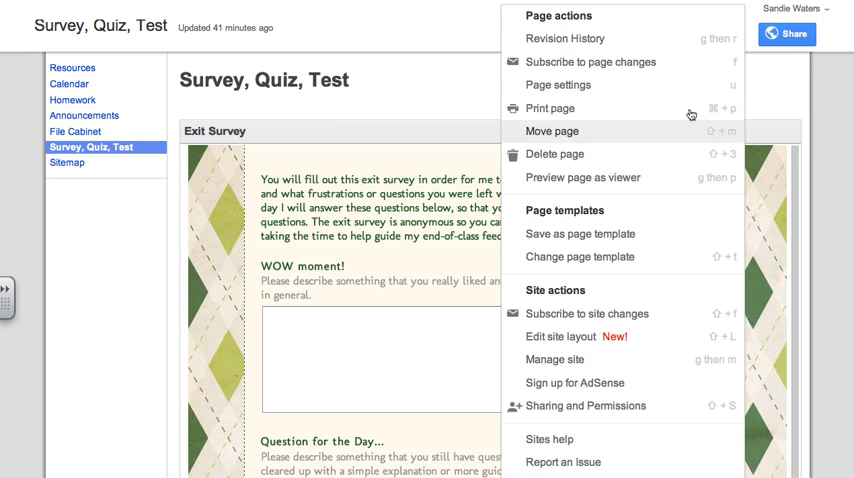
{"action": "mouse_move", "coordinate": [568, 359]}
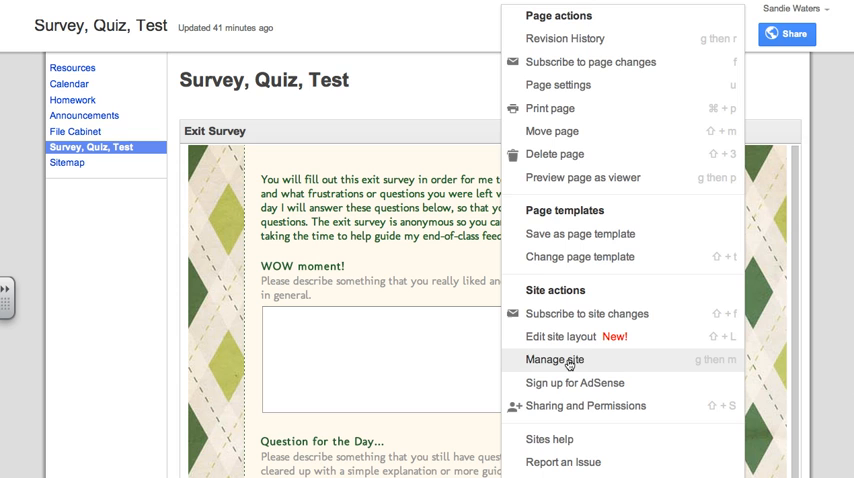
{"action": "left_click", "coordinate": [554, 359]}
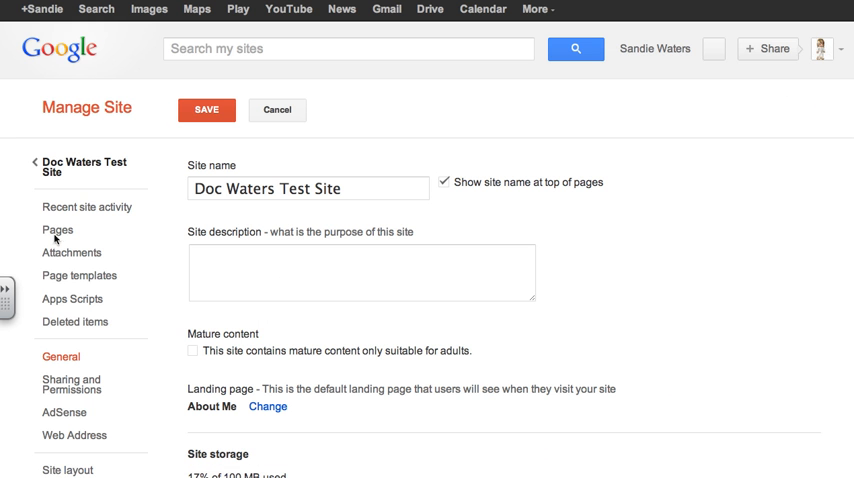
- Go to Site layout and edit the sidebar Navigation settings
{"action": "scroll", "scroll_direction": "down", "scroll_amount": 3}
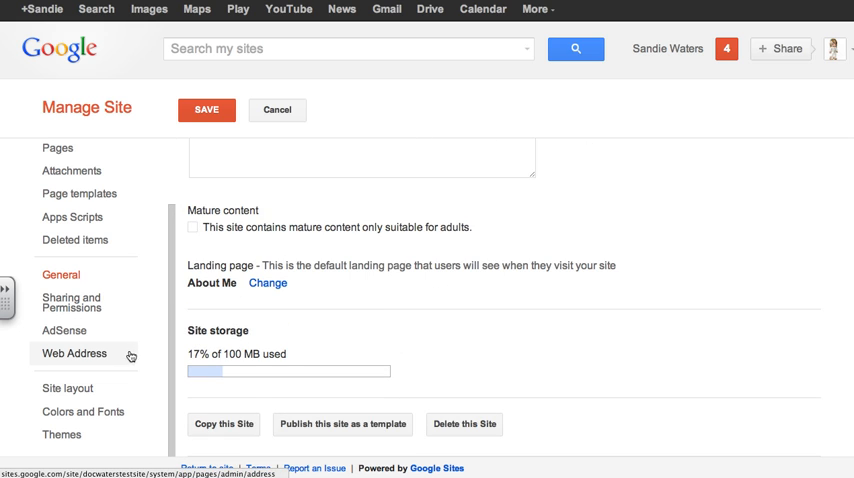
{"action": "left_click", "coordinate": [67, 388]}
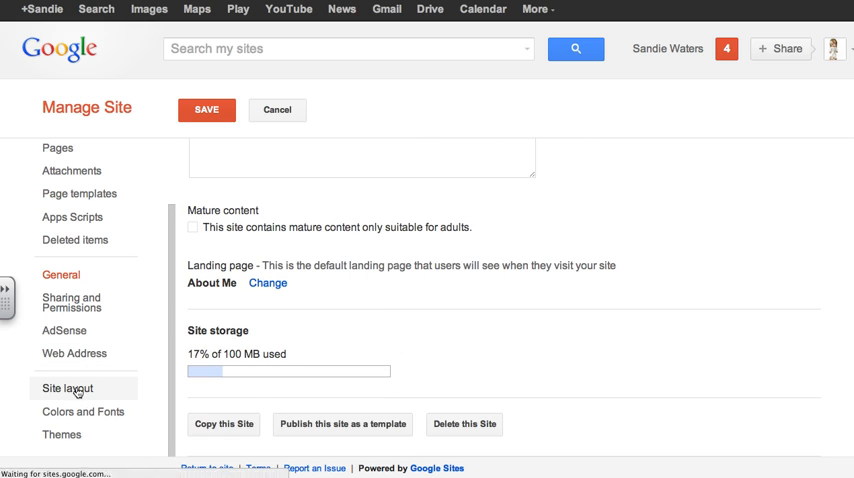
{"action": "left_click", "coordinate": [67, 388]}
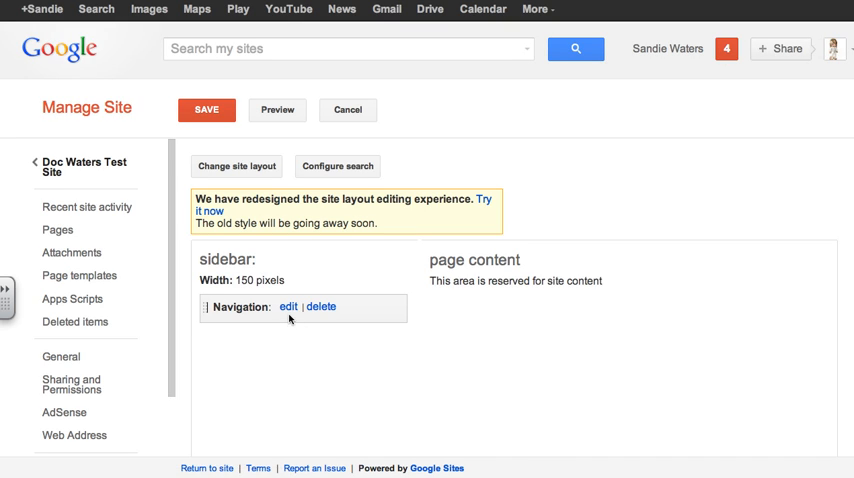
{"action": "left_click", "coordinate": [288, 307]}
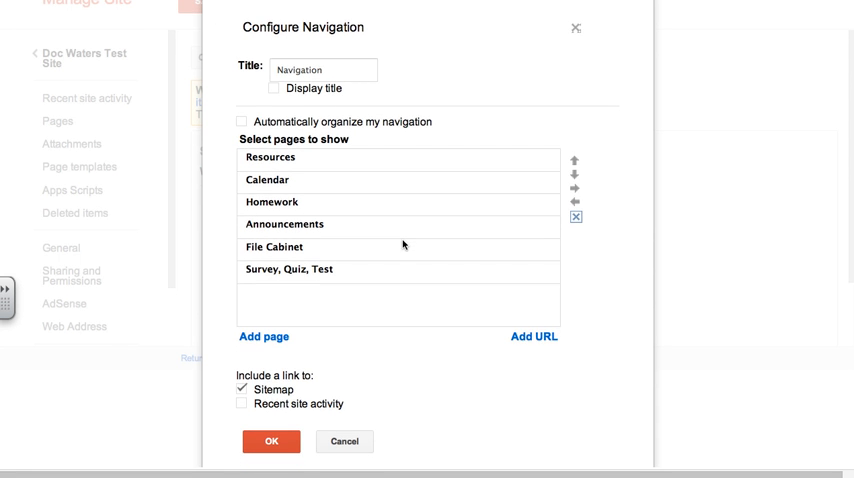
- Add About Me from My Recent Changes to the sidebar navigation pages
{"action": "left_click", "coordinate": [264, 337]}
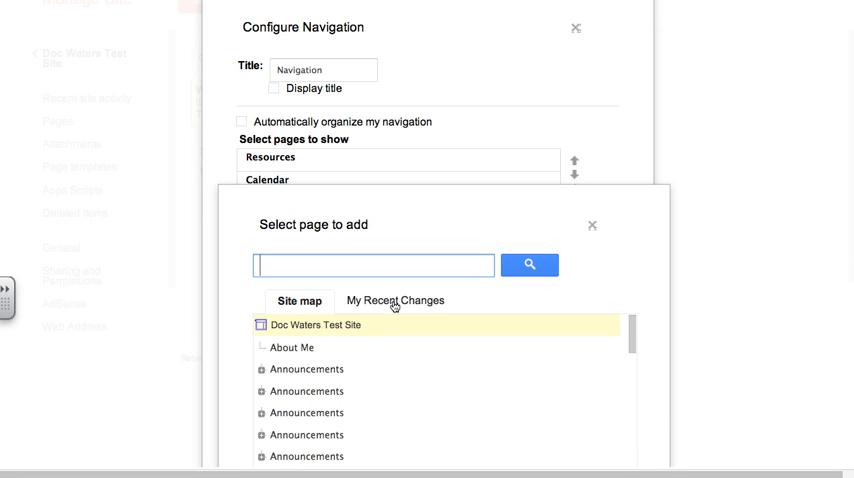
{"action": "left_click", "coordinate": [395, 300]}
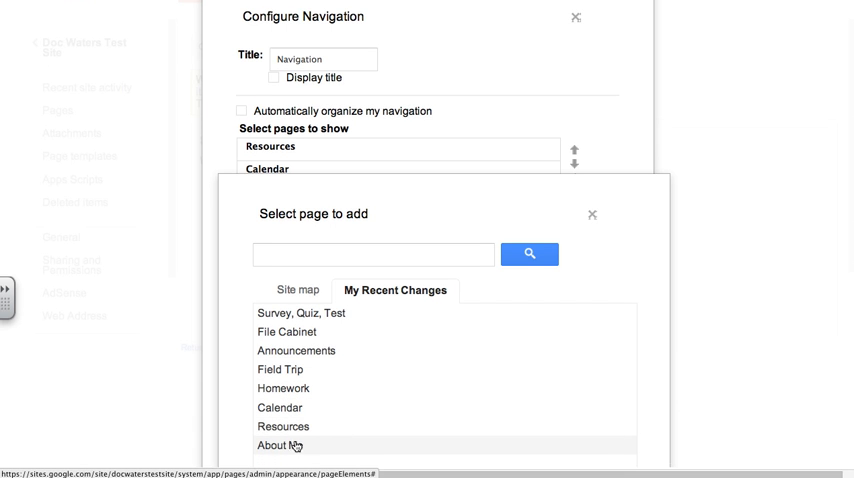
{"action": "left_click", "coordinate": [279, 445]}
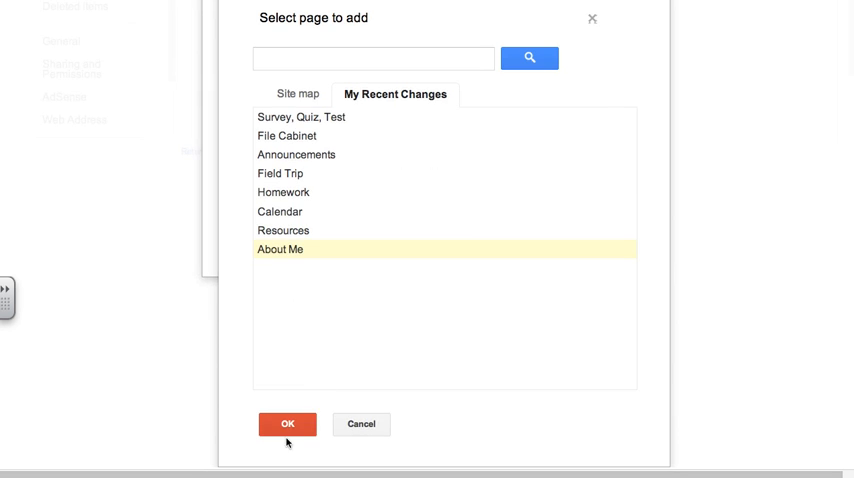
{"action": "left_click", "coordinate": [287, 424]}
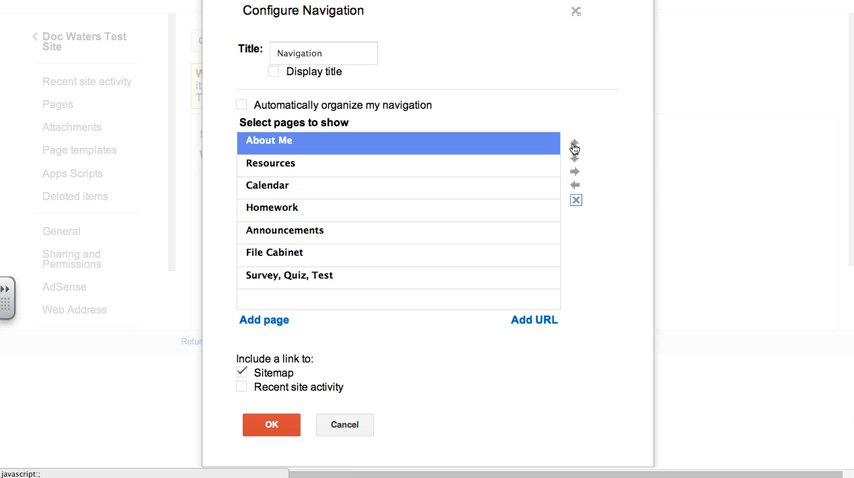
- Move Calendar up the navigation list toward alphabetical order
{"action": "left_click", "coordinate": [267, 185]}
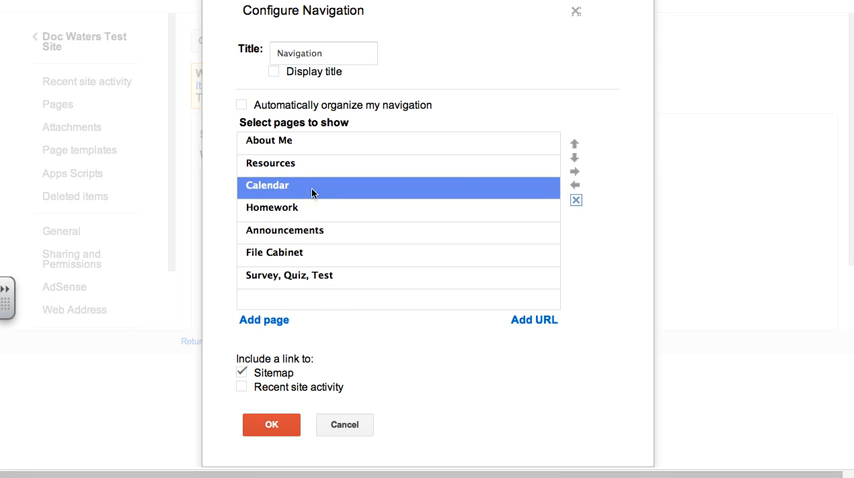
{"action": "left_click", "coordinate": [574, 155]}
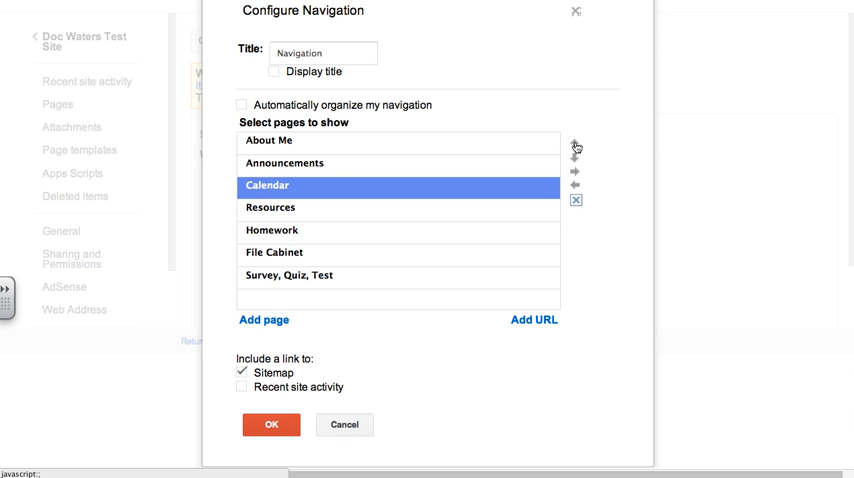
{"action": "mouse_move", "coordinate": [324, 232]}
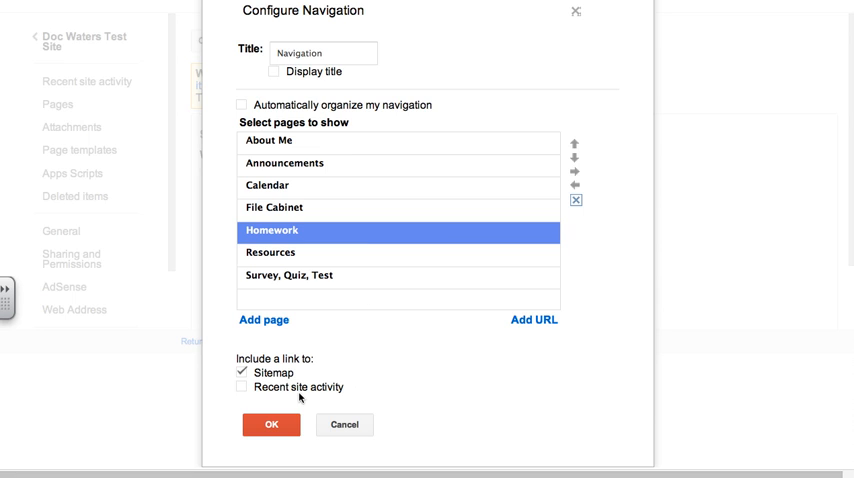
{"action": "mouse_move", "coordinate": [289, 374]}
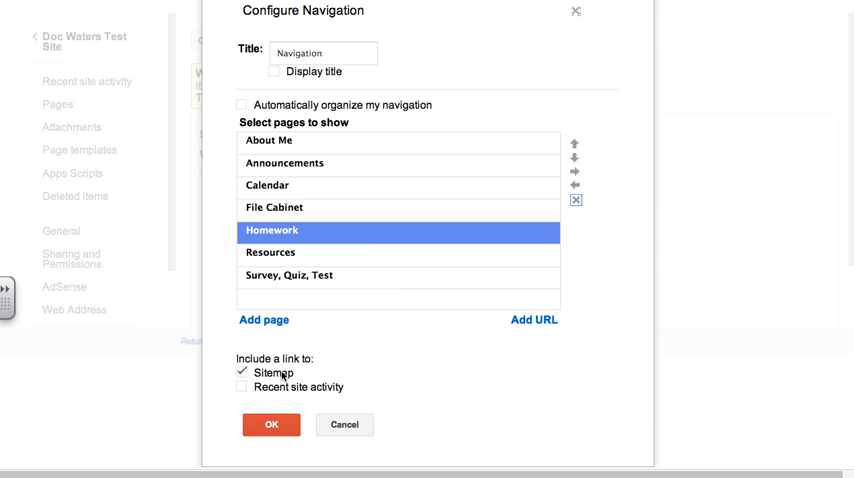
- Uncheck the Sitemap link and save the navigation configuration
{"action": "left_click", "coordinate": [241, 373]}
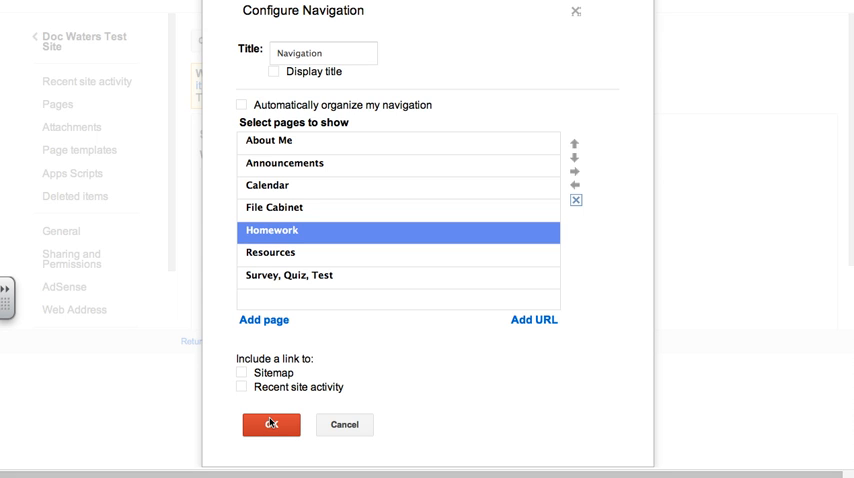
{"action": "mouse_move", "coordinate": [283, 425]}
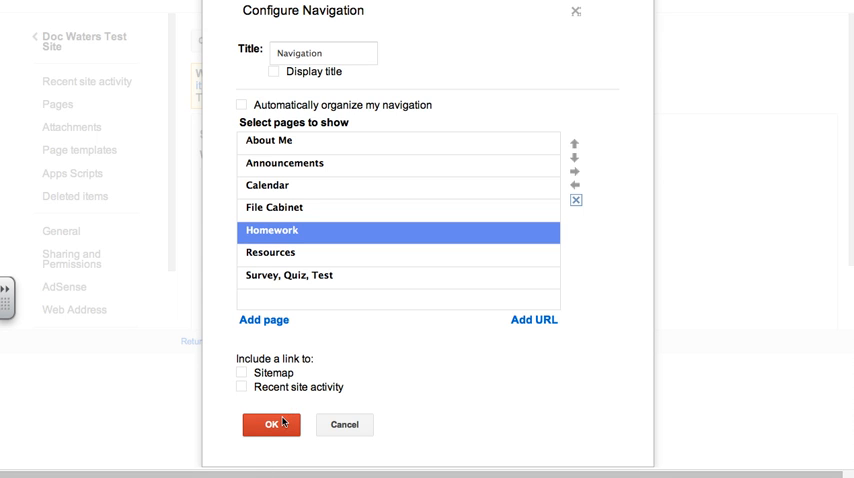
{"action": "left_click", "coordinate": [271, 424]}
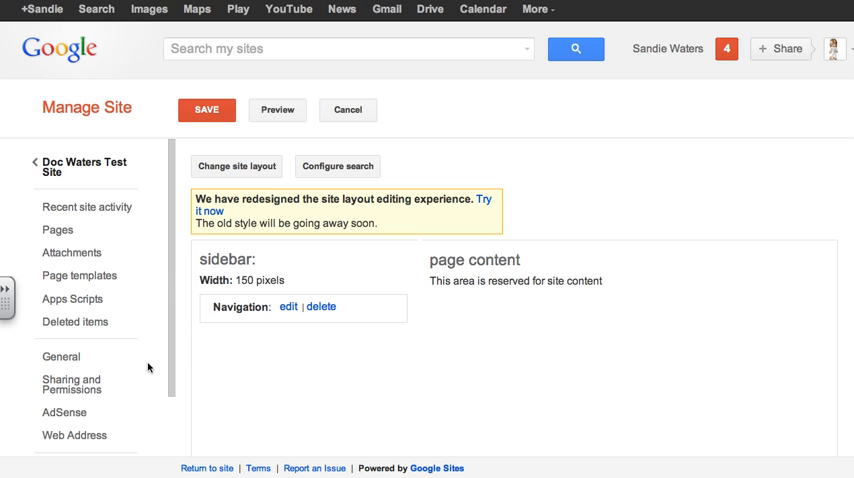
- Open the Themes section in Manage Site's sidebar
{"action": "scroll", "scroll_direction": "down", "scroll_amount": 3}
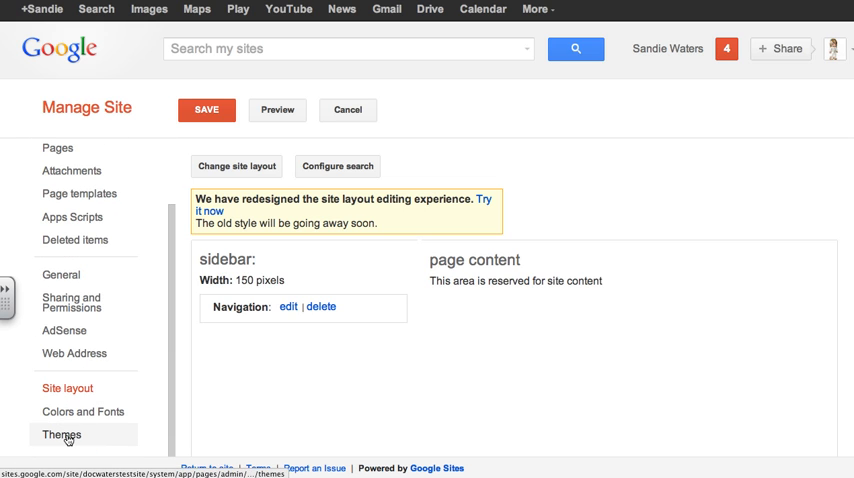
{"action": "left_click", "coordinate": [61, 434]}
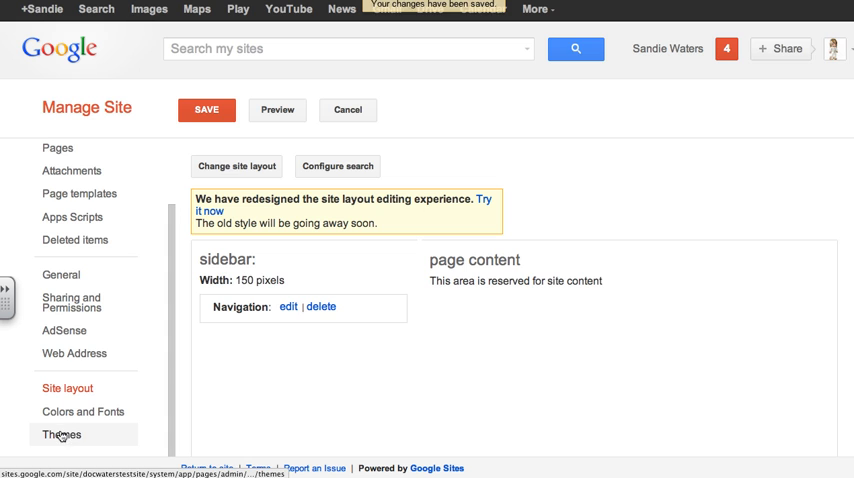
{"action": "left_click", "coordinate": [60, 434]}
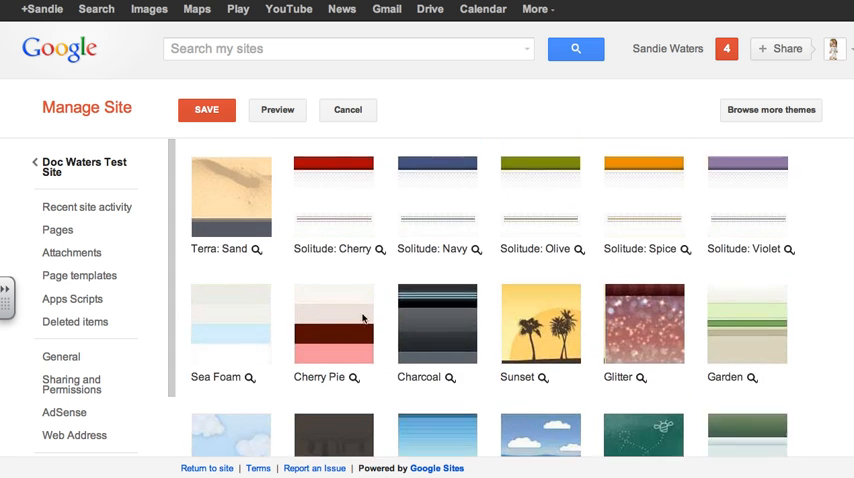
- Browse the theme gallery, previewing Treehouse and then Schoolhouse
{"action": "scroll", "scroll_direction": "down", "scroll_amount": 3}
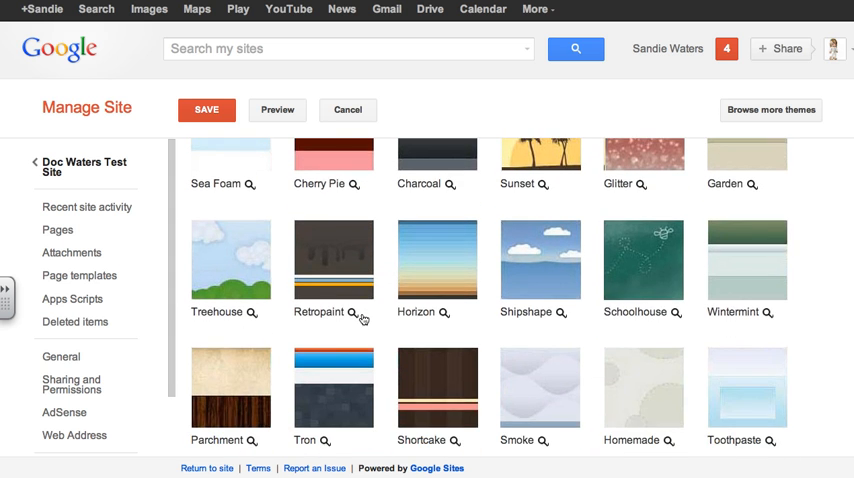
{"action": "scroll", "scroll_direction": "down", "scroll_amount": 3}
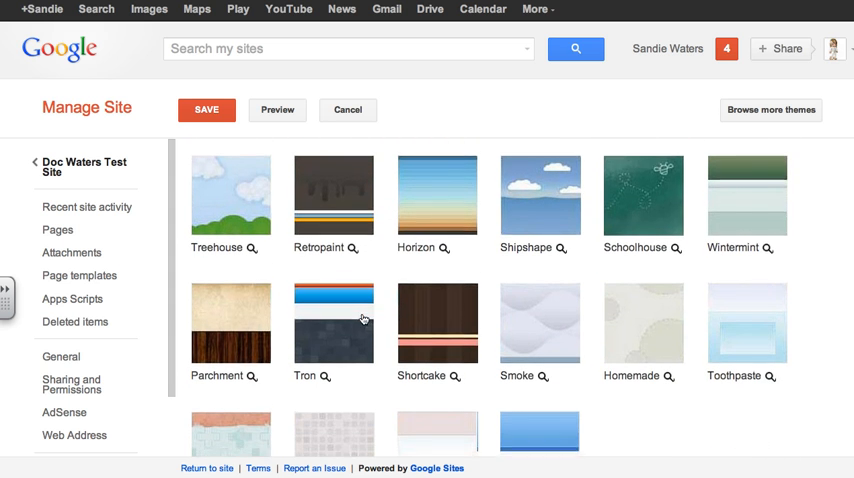
{"action": "scroll", "scroll_direction": "down", "scroll_amount": 3}
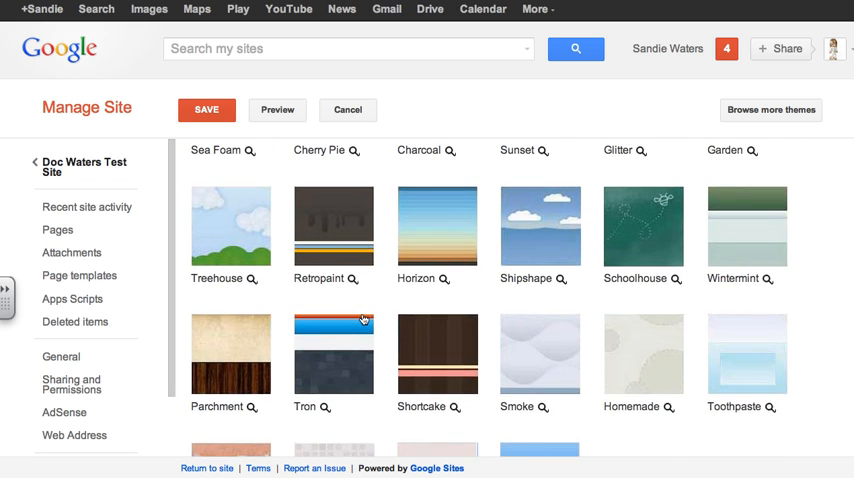
{"action": "scroll", "scroll_direction": "down", "scroll_amount": 3}
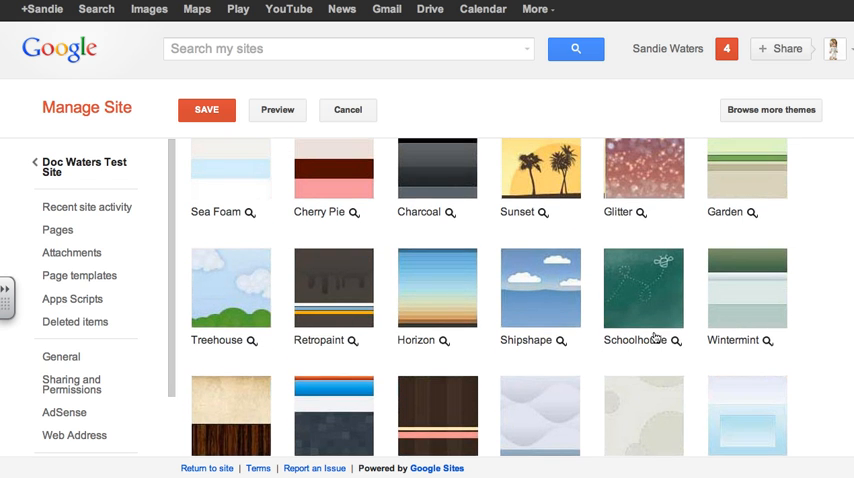
{"action": "mouse_move", "coordinate": [332, 334]}
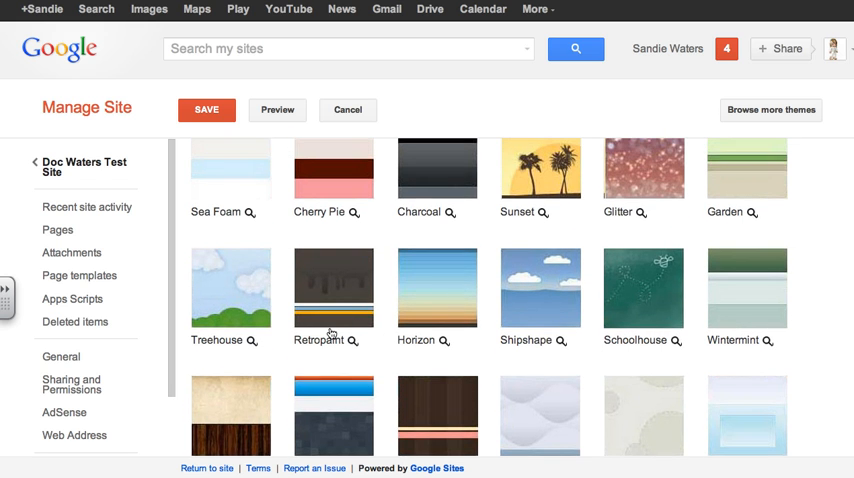
{"action": "left_click", "coordinate": [230, 288]}
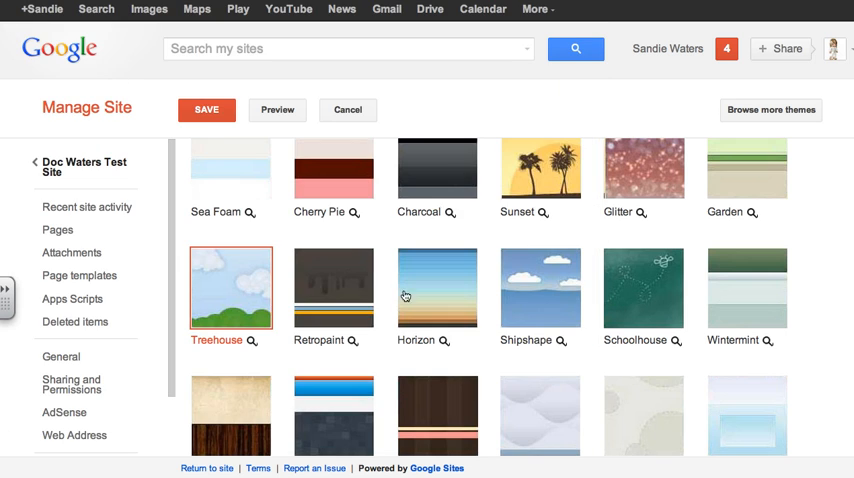
{"action": "left_click", "coordinate": [643, 289]}
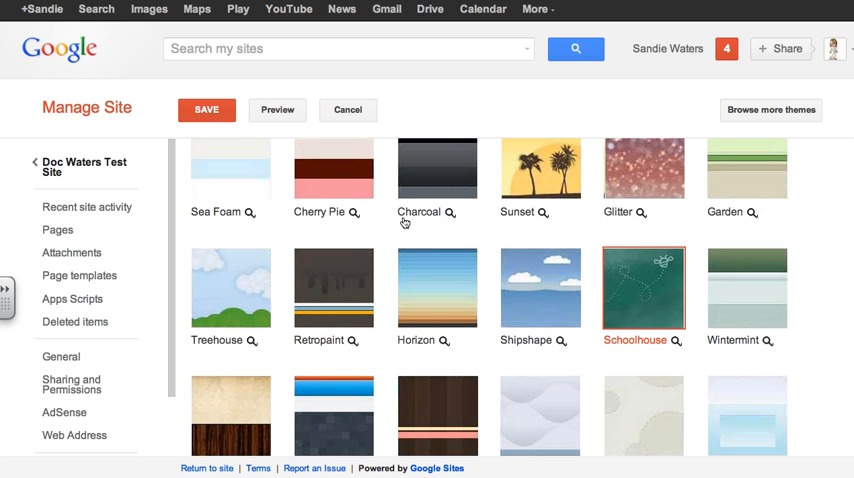
- Select Wintermint as the site's base theme
{"action": "scroll", "scroll_direction": "down", "scroll_amount": 3}
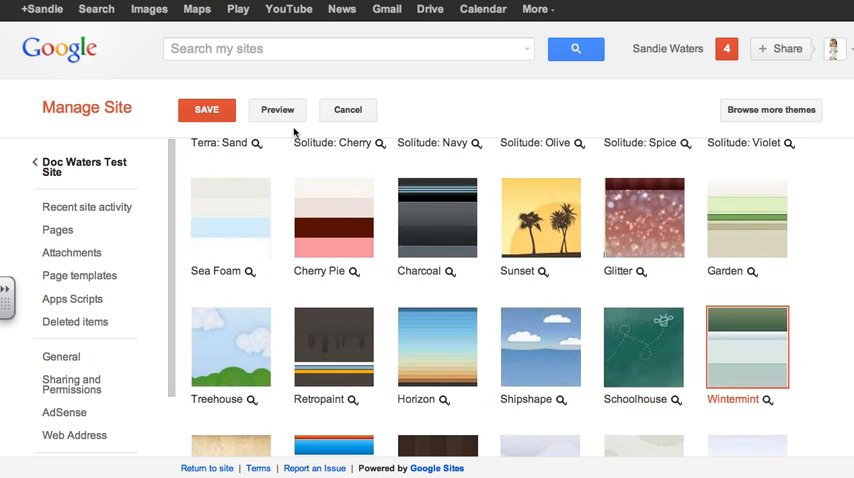
{"action": "left_click", "coordinate": [277, 110]}
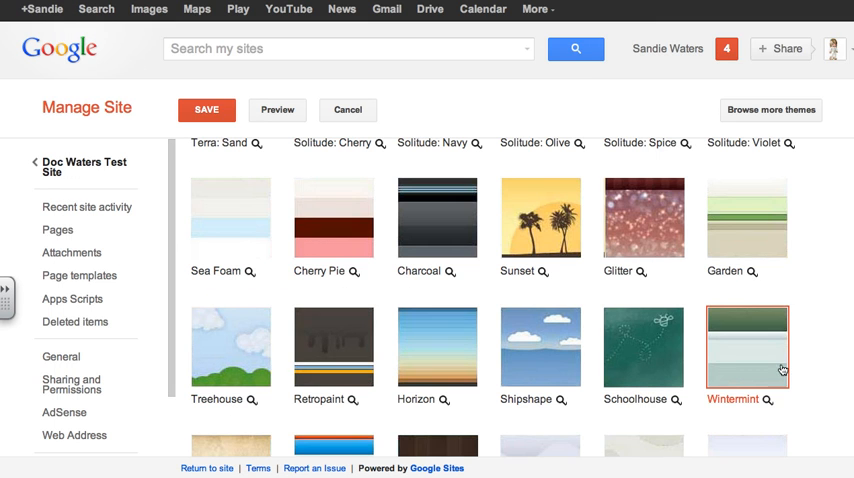
{"action": "left_click", "coordinate": [206, 110]}
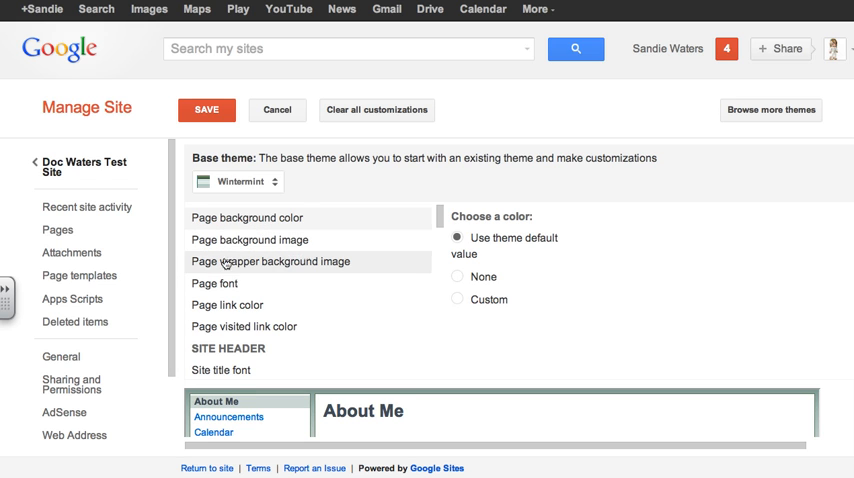
- Scroll through Wintermint's colour and font options down to the content gadget settings
{"action": "scroll", "scroll_direction": "down", "scroll_amount": 3}
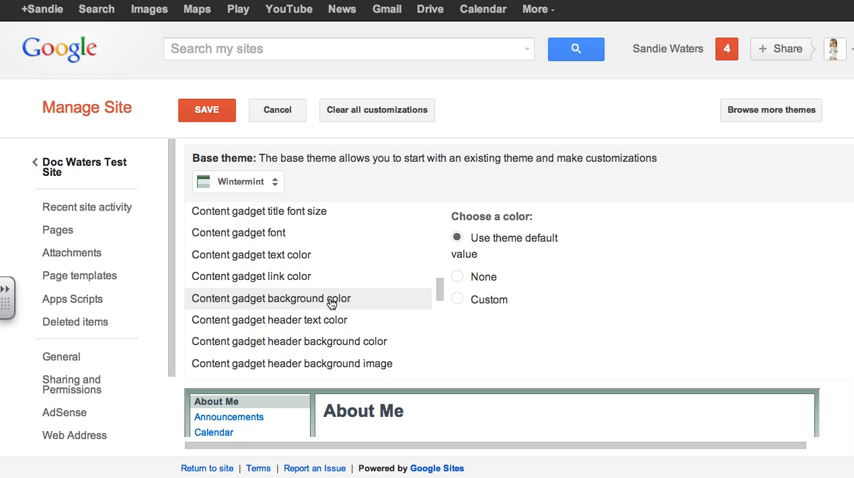
{"action": "scroll", "scroll_direction": "down", "scroll_amount": 3}
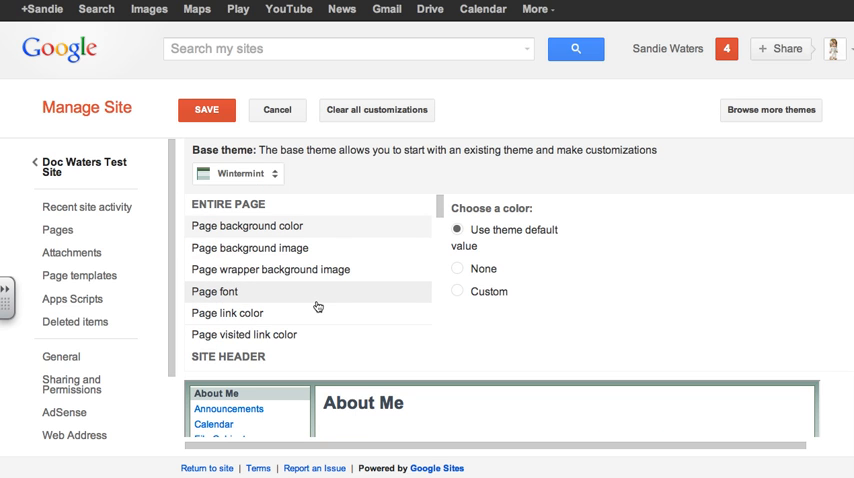
{"action": "mouse_move", "coordinate": [156, 160]}
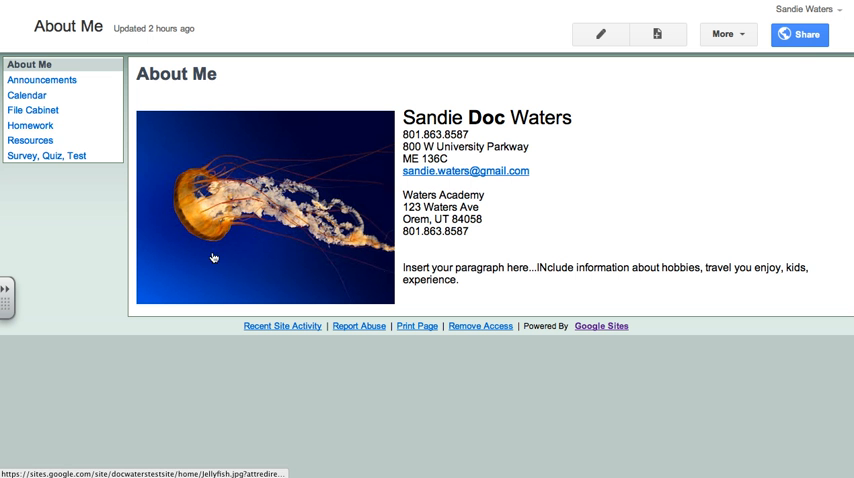
{"action": "mouse_move", "coordinate": [368, 101]}
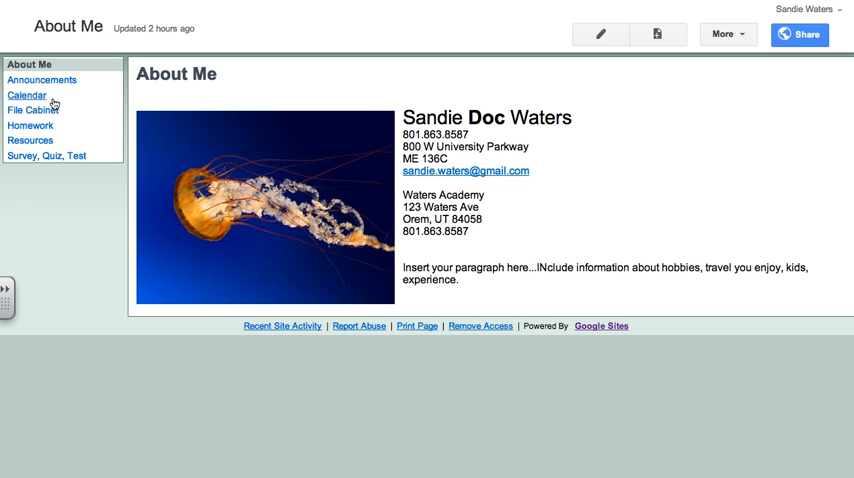
{"action": "mouse_move", "coordinate": [48, 186]}
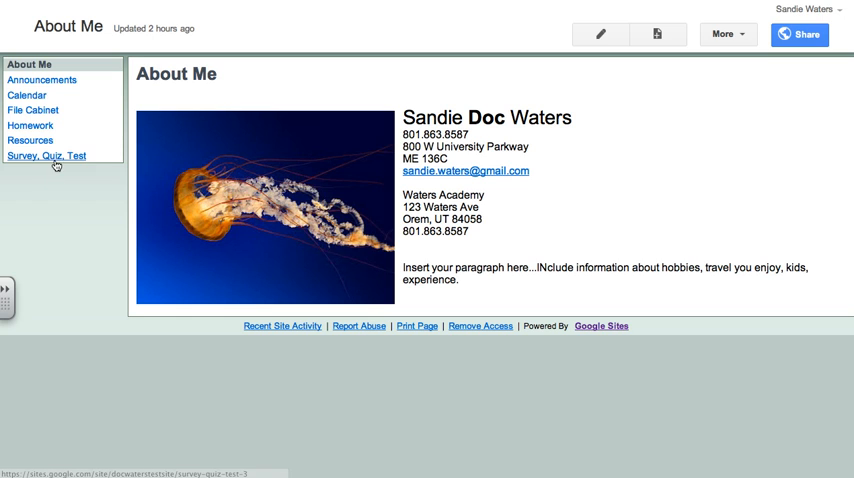
{"action": "mouse_move", "coordinate": [66, 200]}
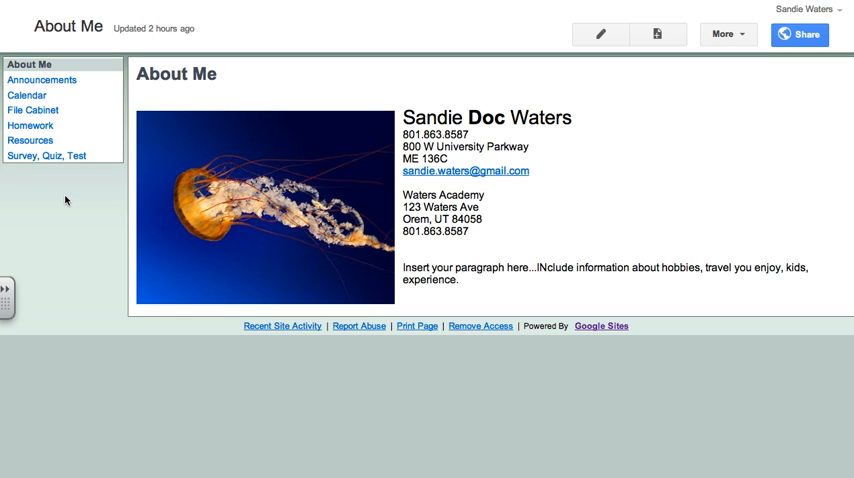
{"action": "mouse_move", "coordinate": [769, 241]}
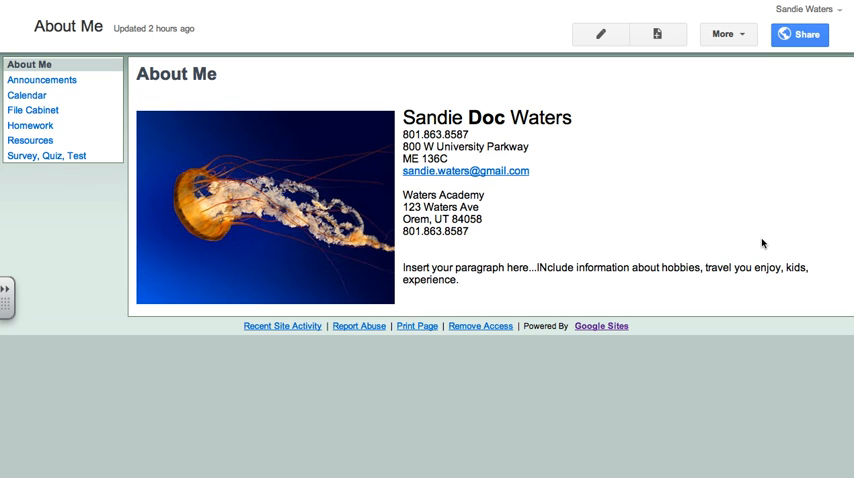
{"action": "mouse_move", "coordinate": [791, 219]}
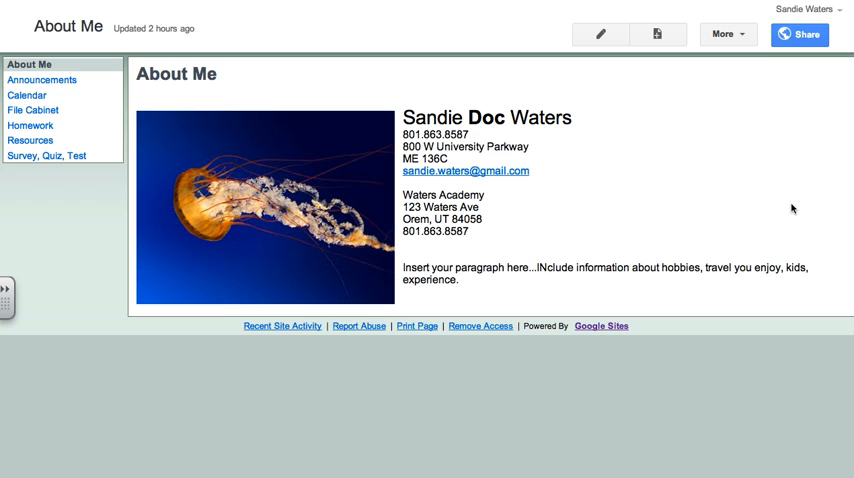
{"action": "mouse_move", "coordinate": [797, 224]}
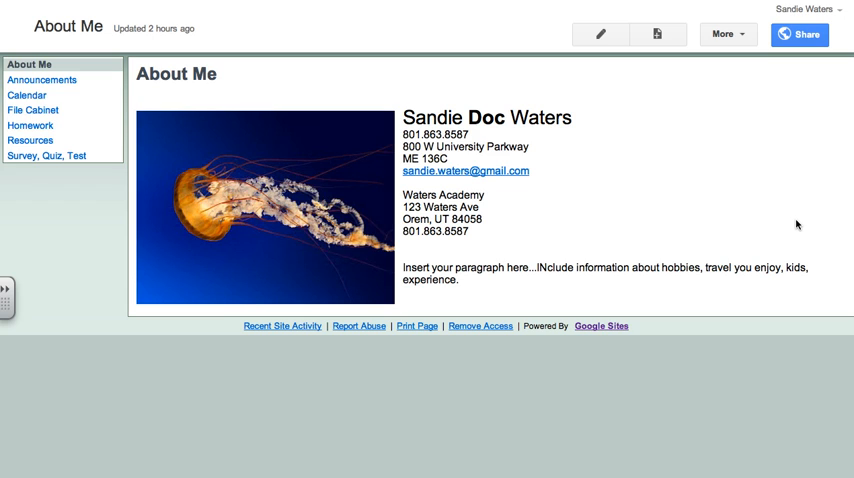